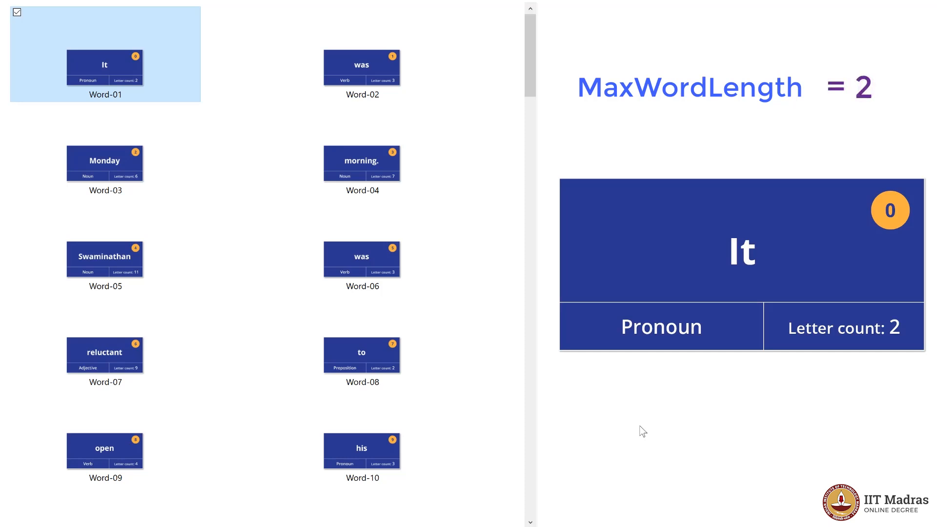
Select Word-01 to start previewing the word cards
left_click(361, 66)
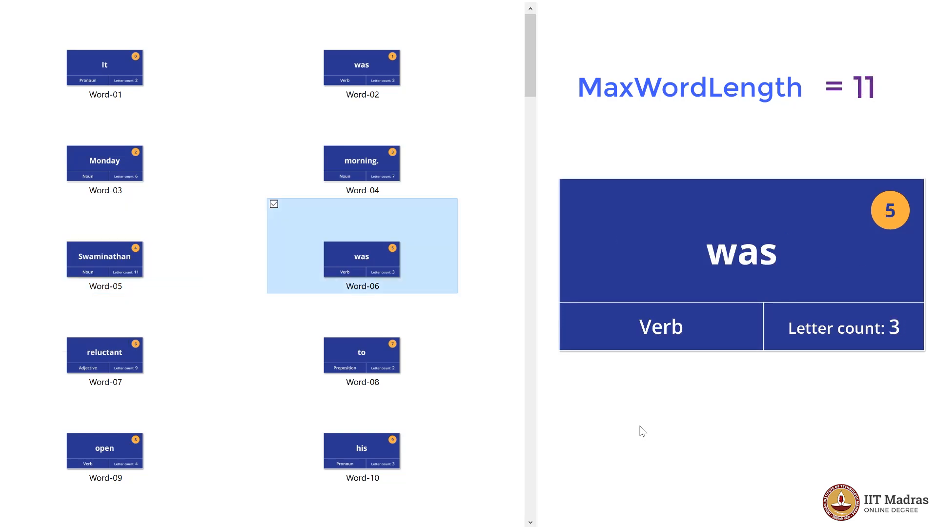
Scroll down through the word card thumbnails, previewing cards on the way to Word-40
scroll("down", 3)
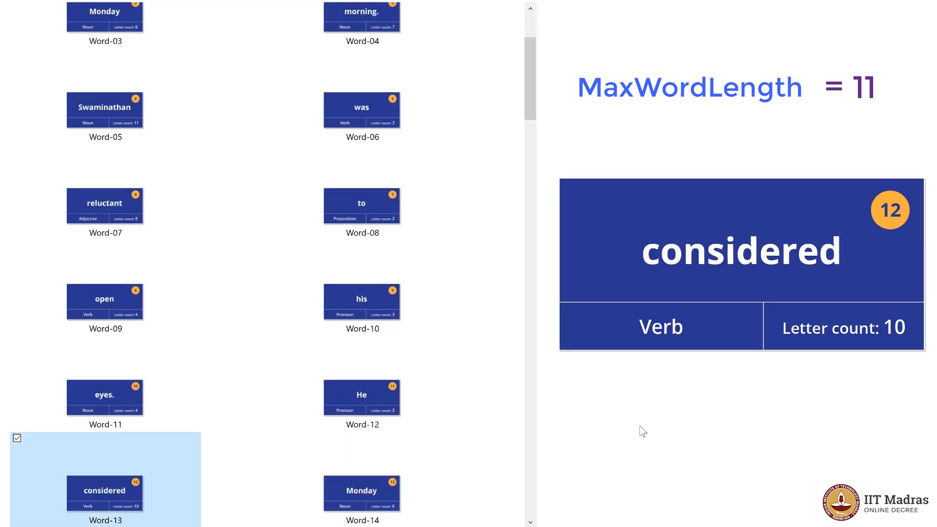
left_click(361, 493)
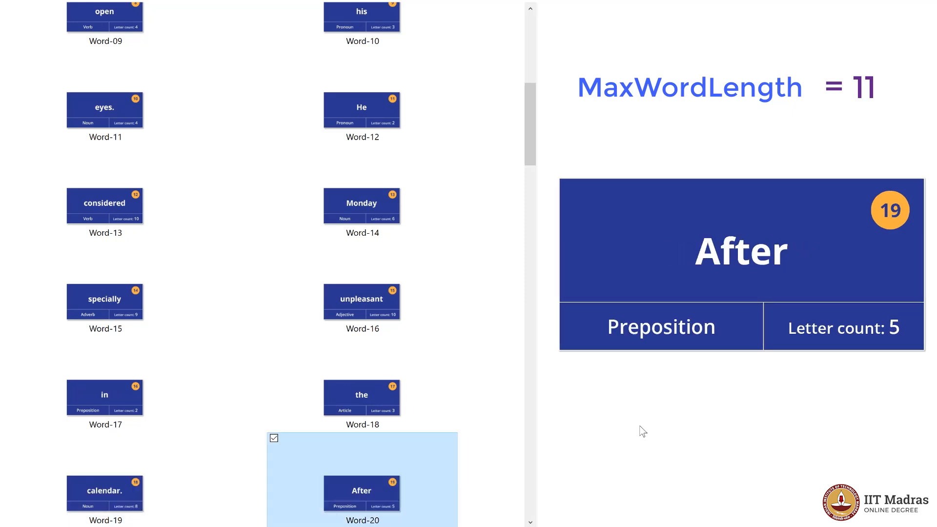
scroll("down", 3)
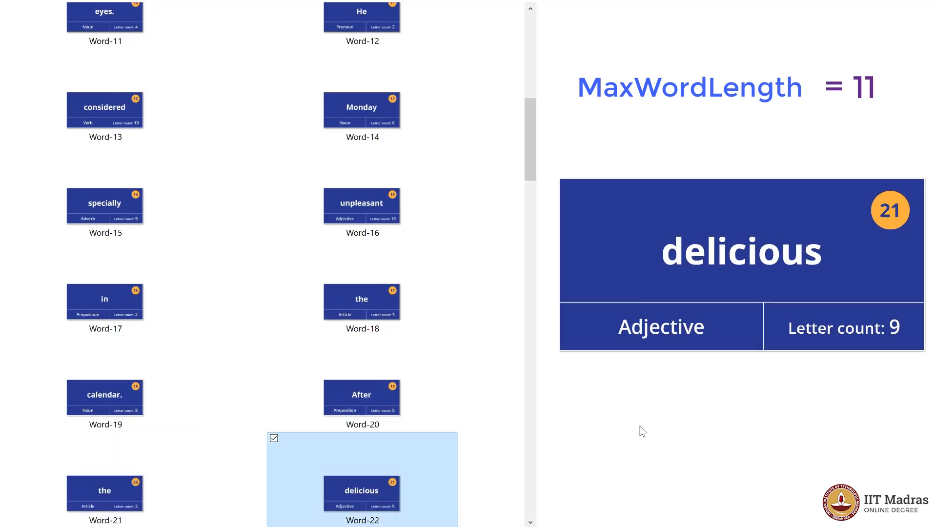
scroll("down", 3)
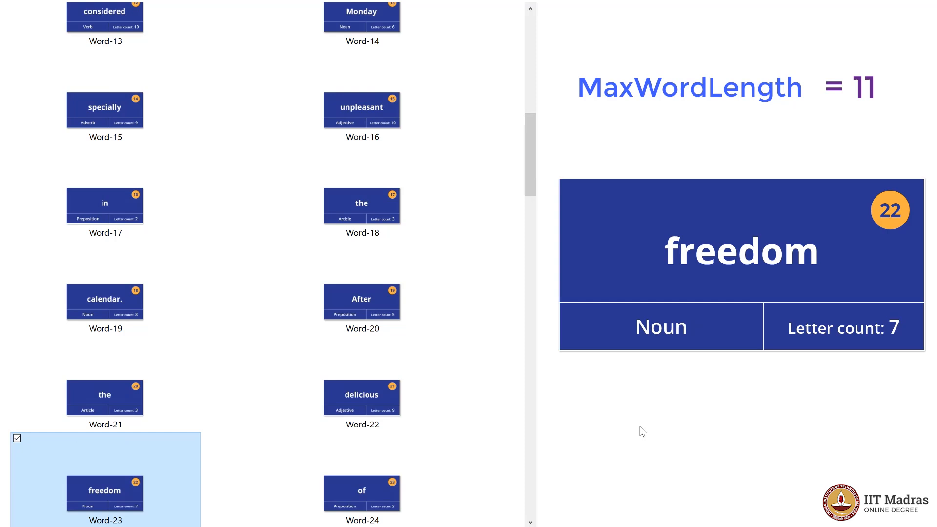
scroll("down", 3)
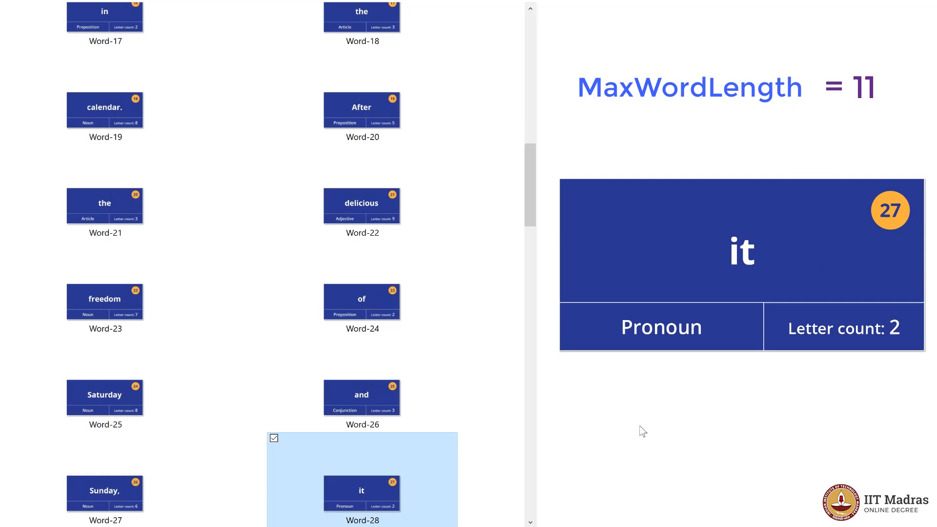
scroll("down", 3)
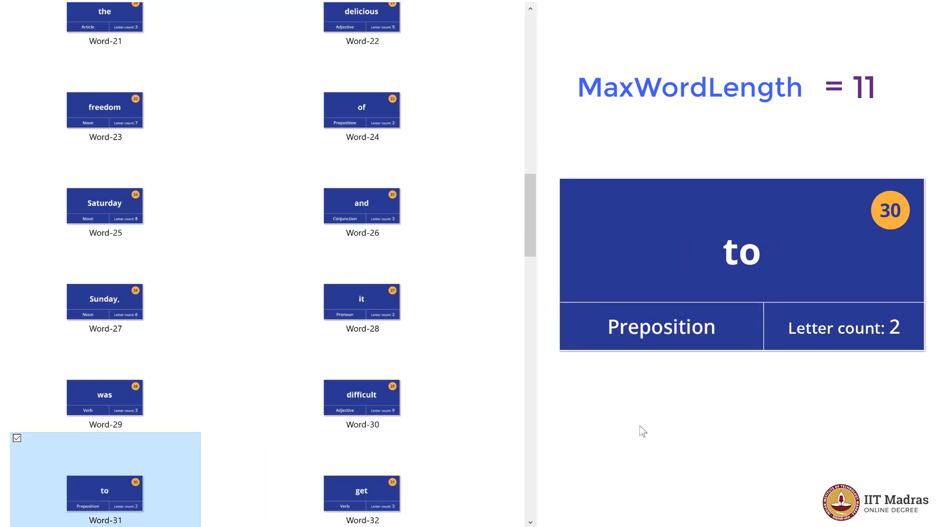
scroll("down", 3)
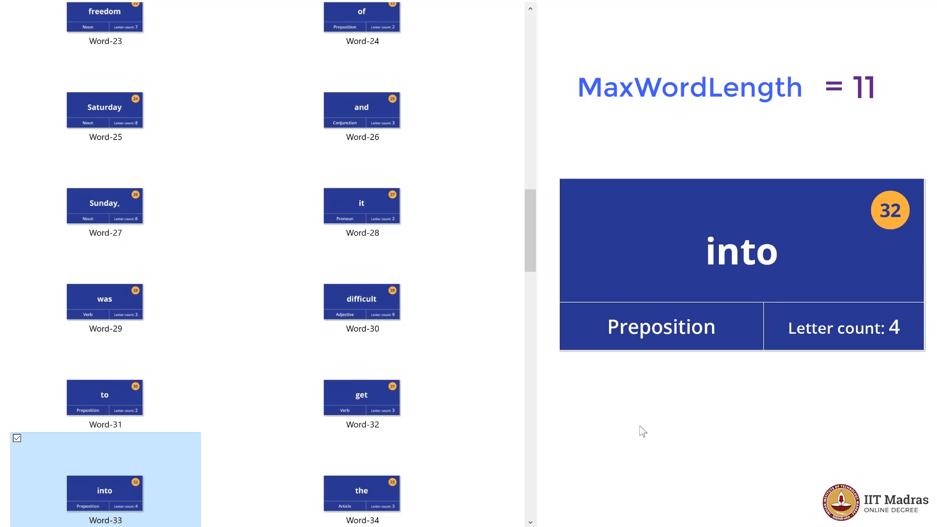
scroll("down", 3)
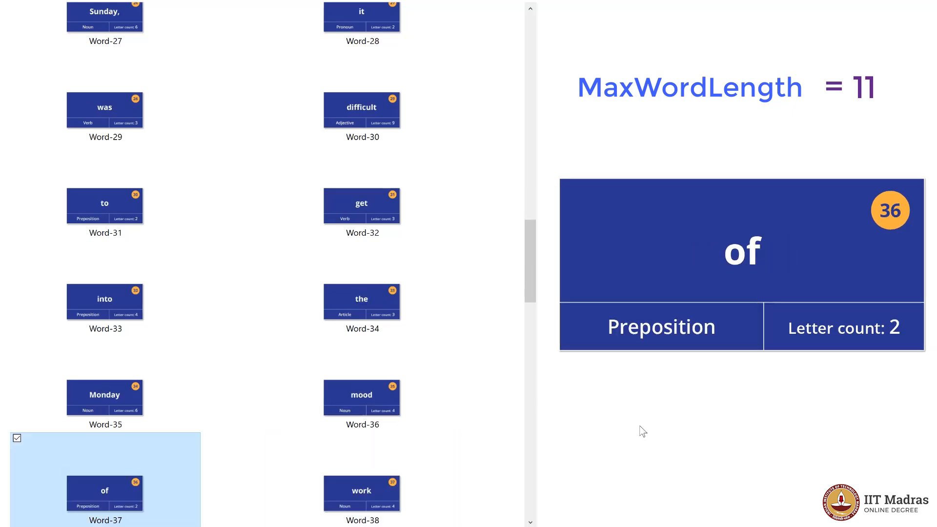
scroll("down", 3)
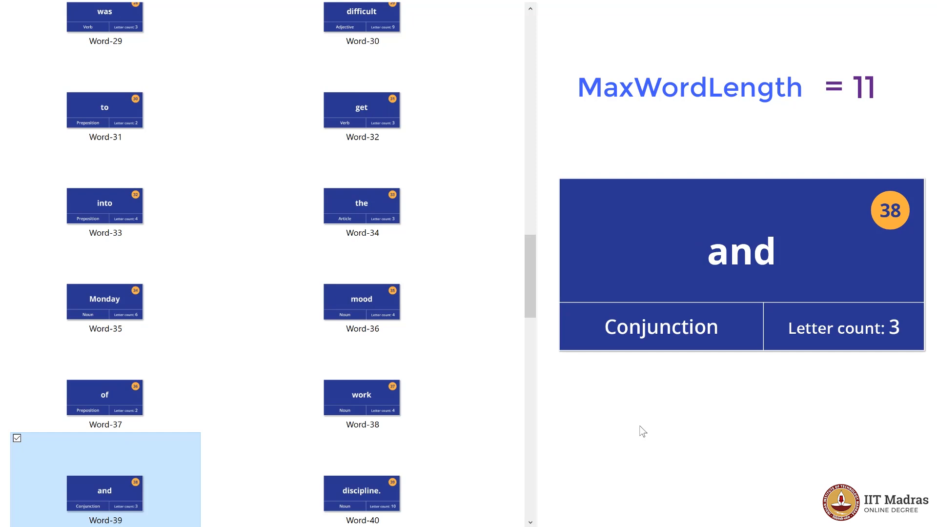
Preview the Word-40 card, then scroll on toward Word-47, the 'of' card
left_click(361, 493)
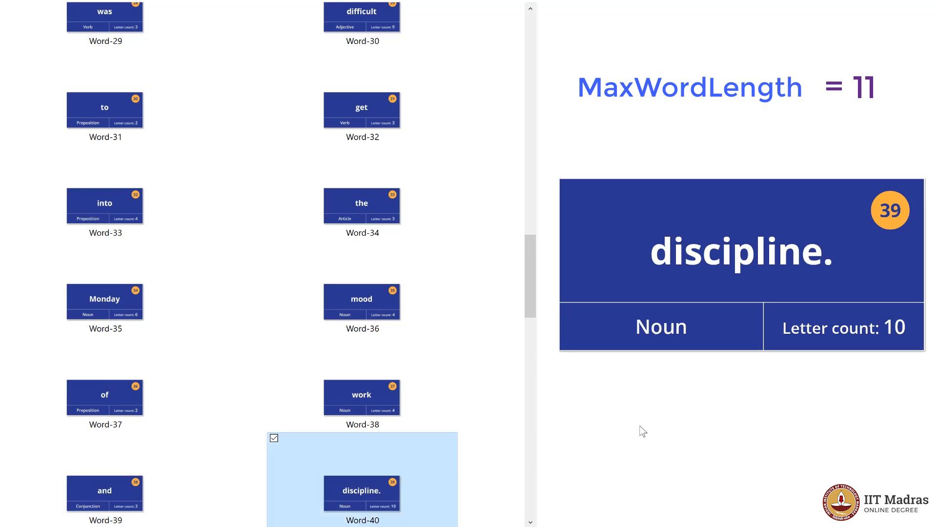
scroll("down", 3)
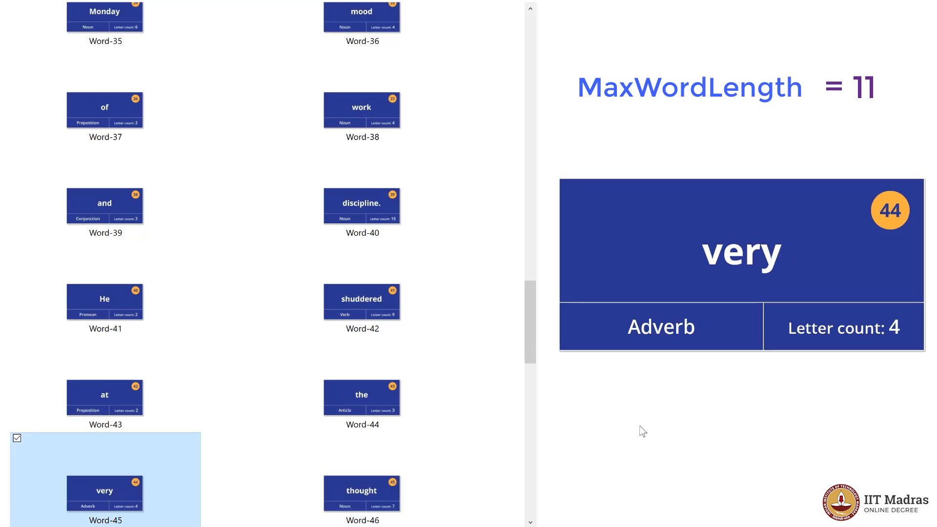
scroll("down", 3)
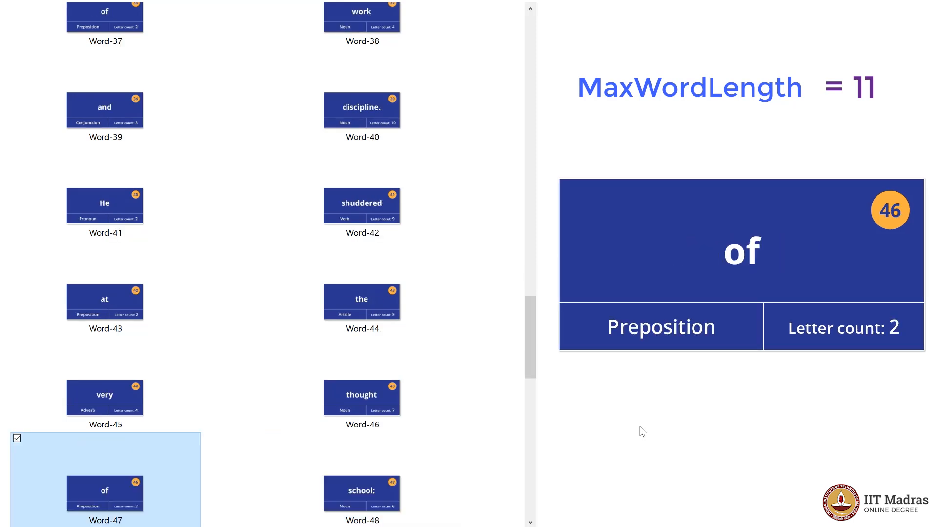
Scroll through the cards to Word-61, then return to Word-05, 'Swaminathan' (11 letters)
scroll("down", 3)
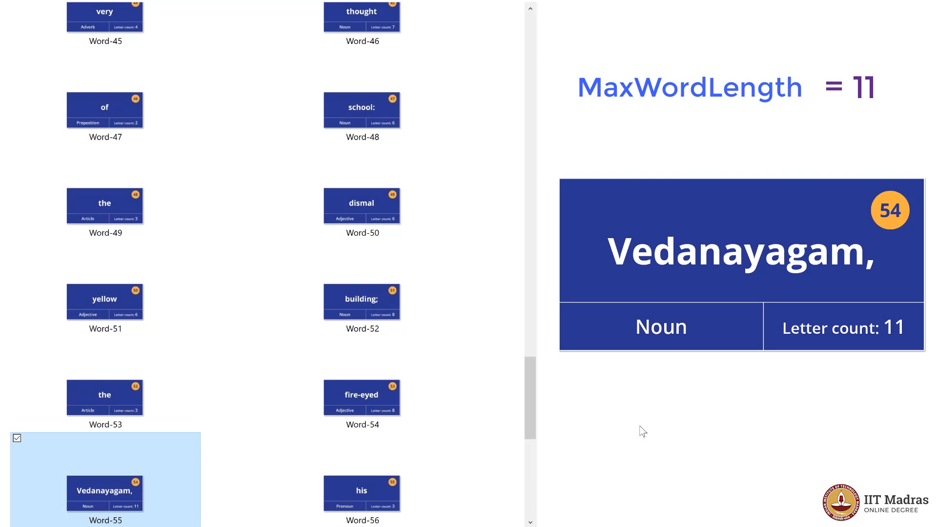
scroll("down", 3)
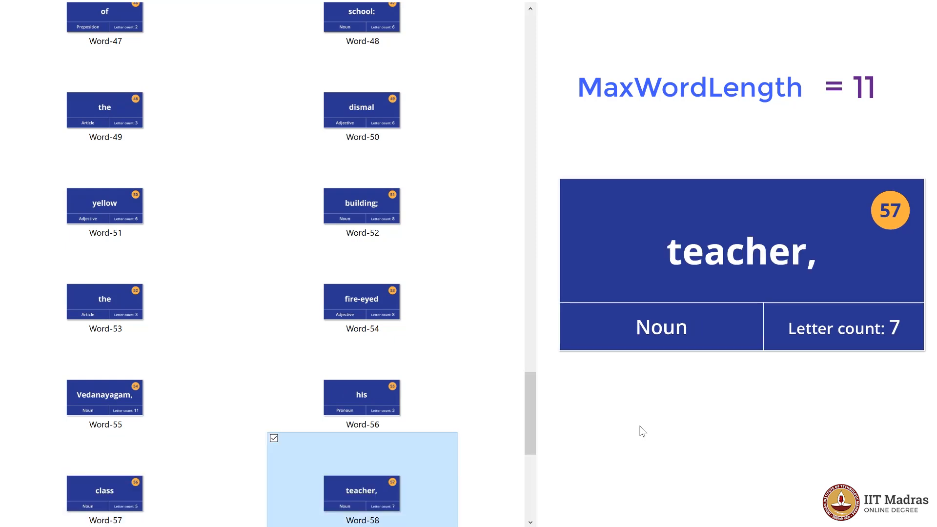
scroll("down", 3)
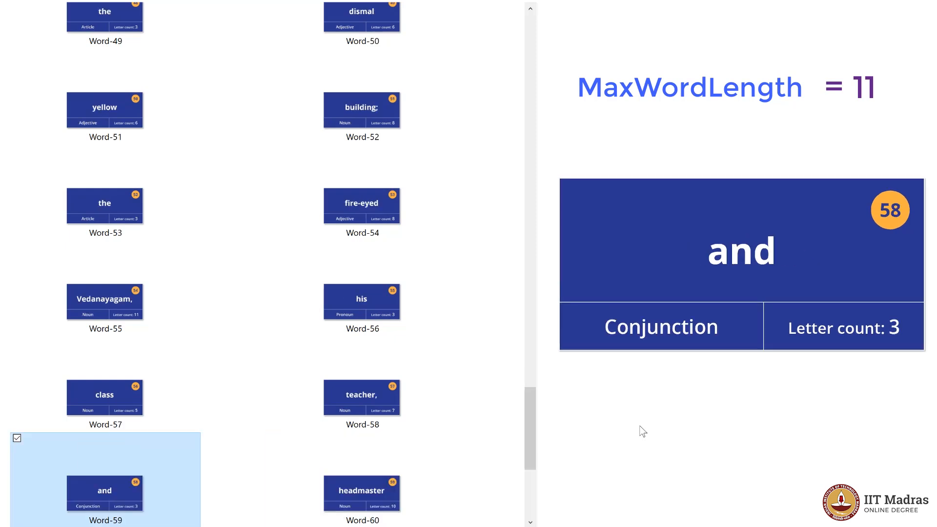
scroll("down", 3)
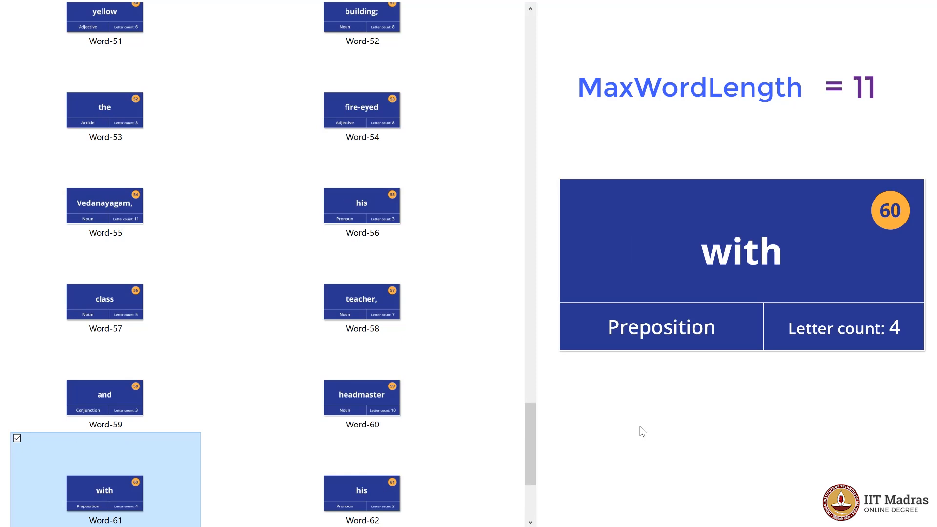
scroll("down", 3)
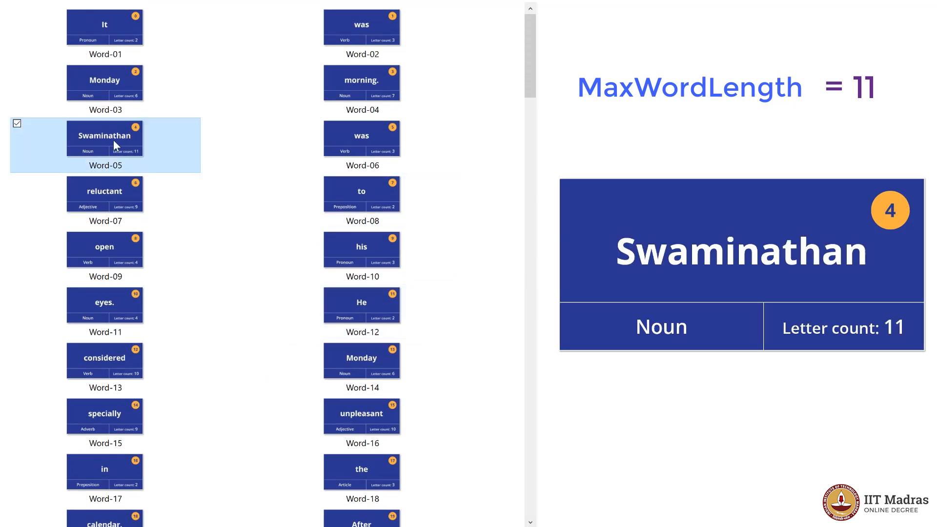
Scroll down and preview Word-55, the 11-letter 'Vedanayagam,' card
scroll("down", 3)
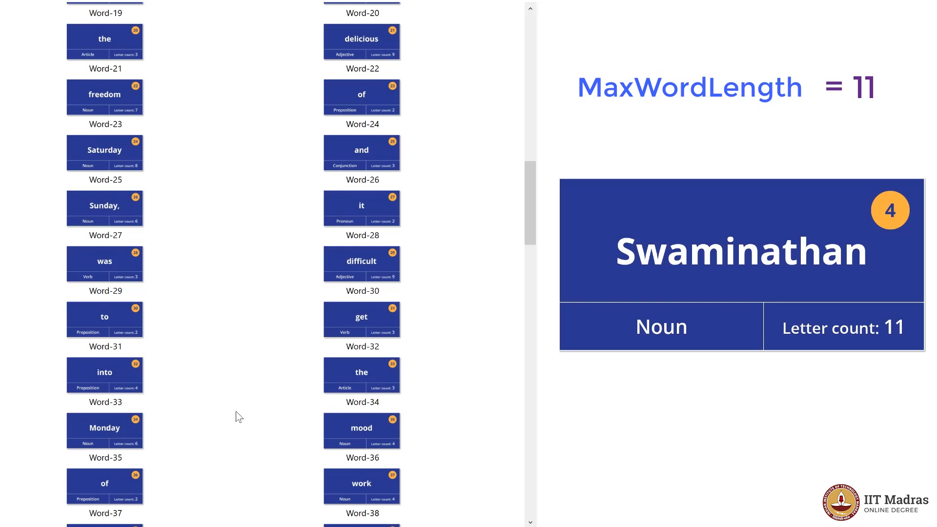
scroll("down", 3)
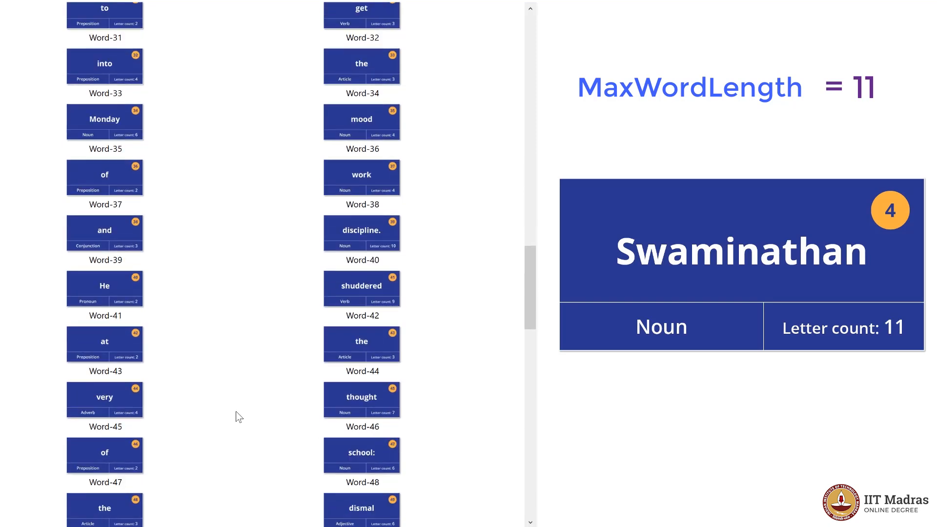
scroll("down", 3)
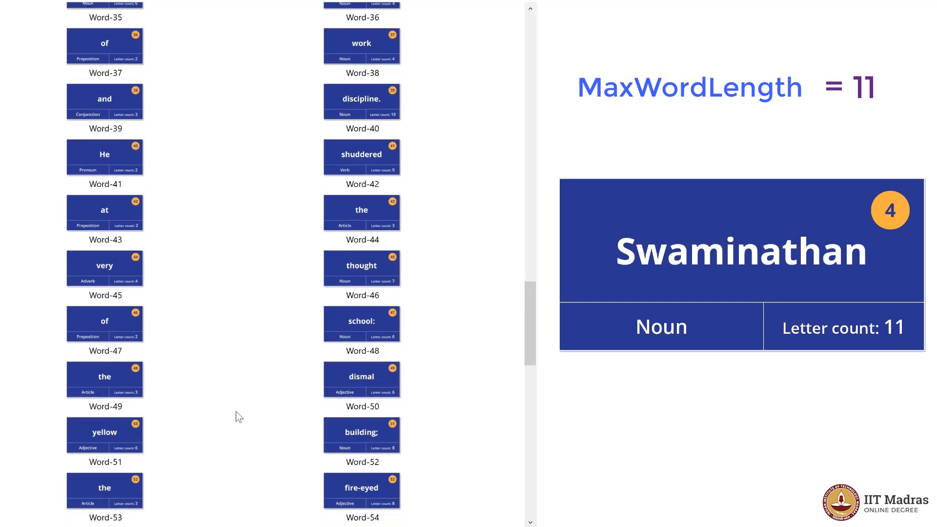
scroll("down", 3)
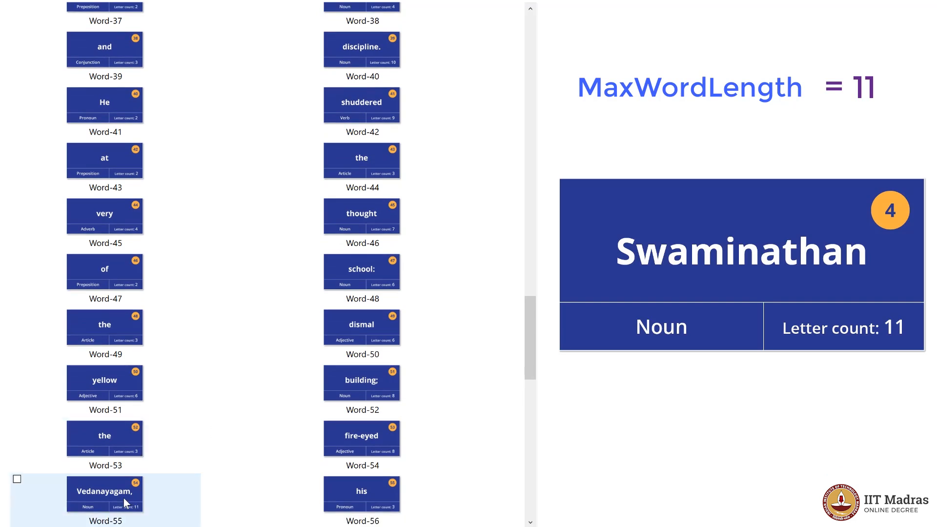
left_click(16, 478)
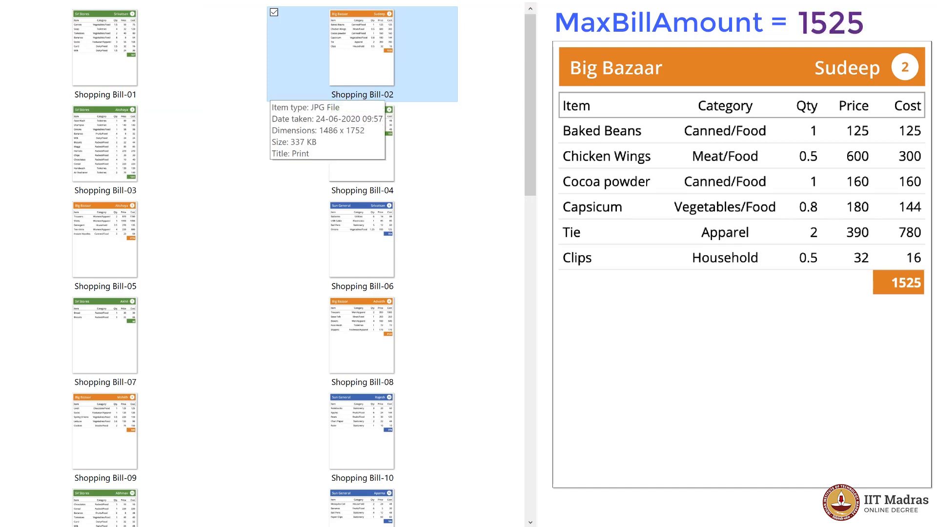
Preview Shopping Bill-03 (SV Stores, 1341) and Shopping Bill-05 (Big Bazaar, 4174)
left_click(104, 149)
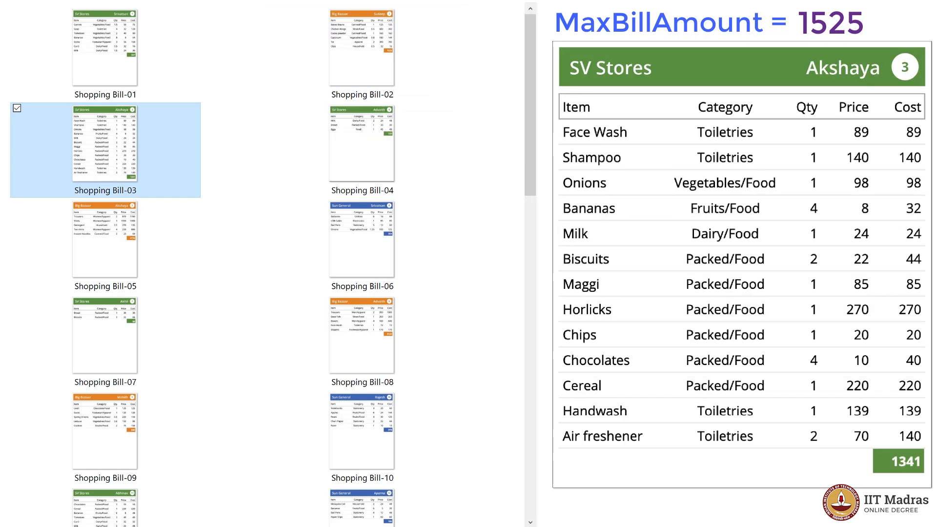
mouse_move(105, 149)
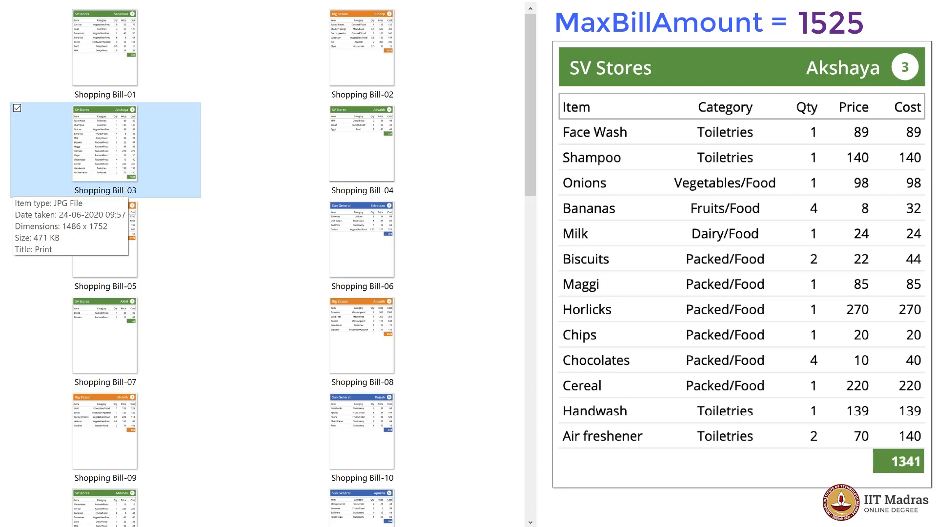
left_click(362, 144)
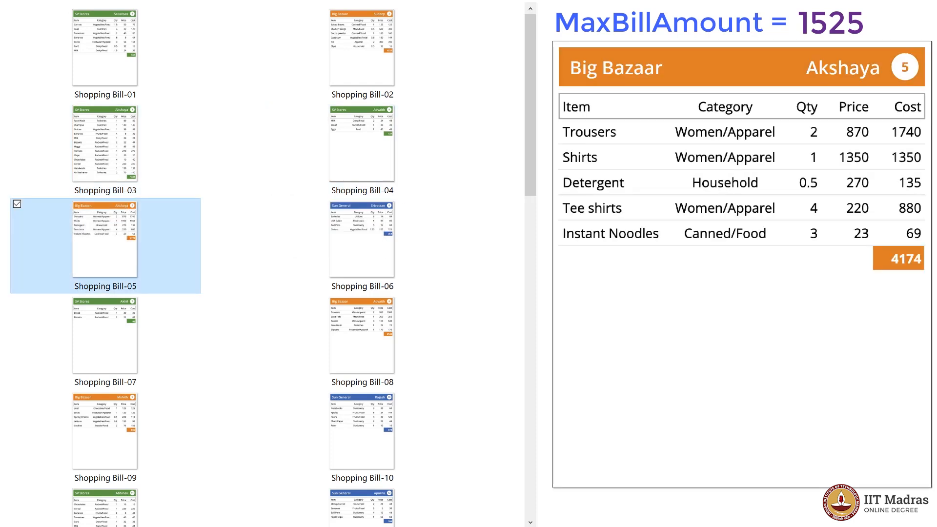
mouse_move(105, 239)
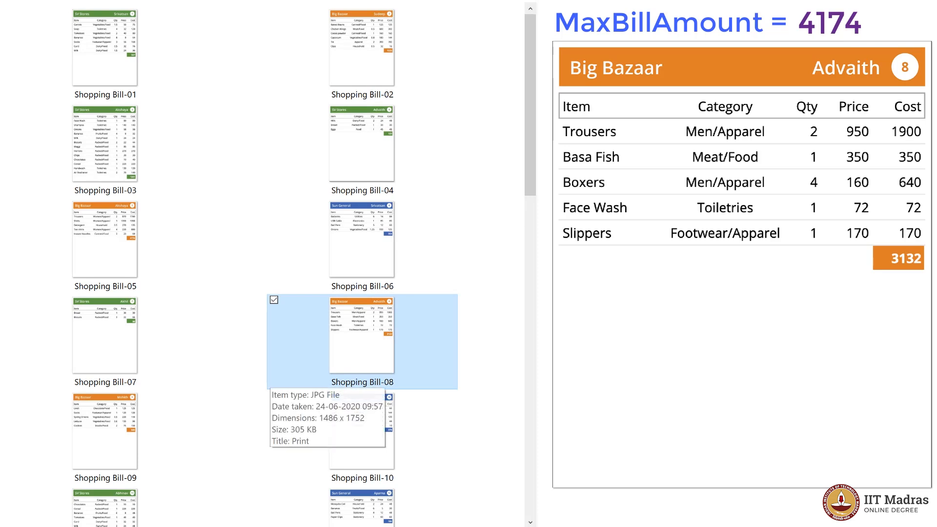
Preview later bills, including Shopping Bill-15, through Shopping Bill-28 (SV Stores, Vignesh, 514)
left_click(104, 437)
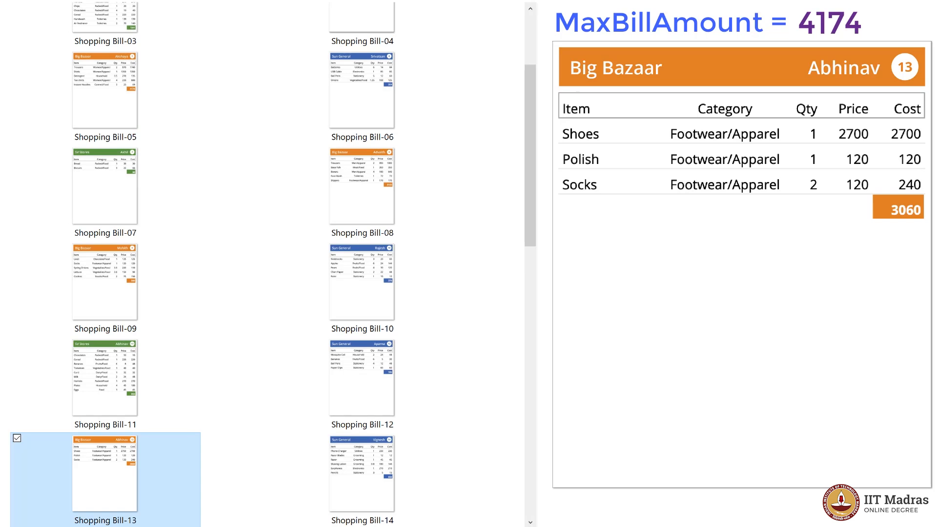
left_click(362, 472)
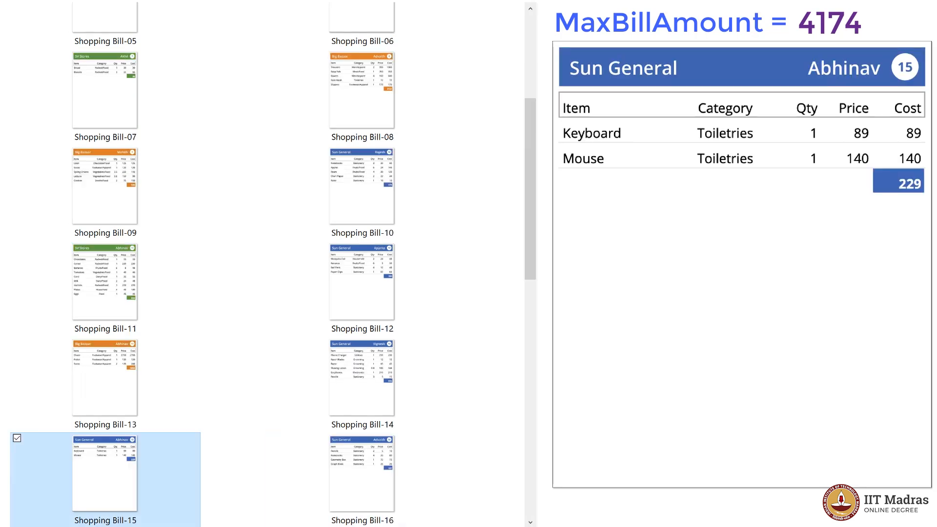
scroll("down", 3)
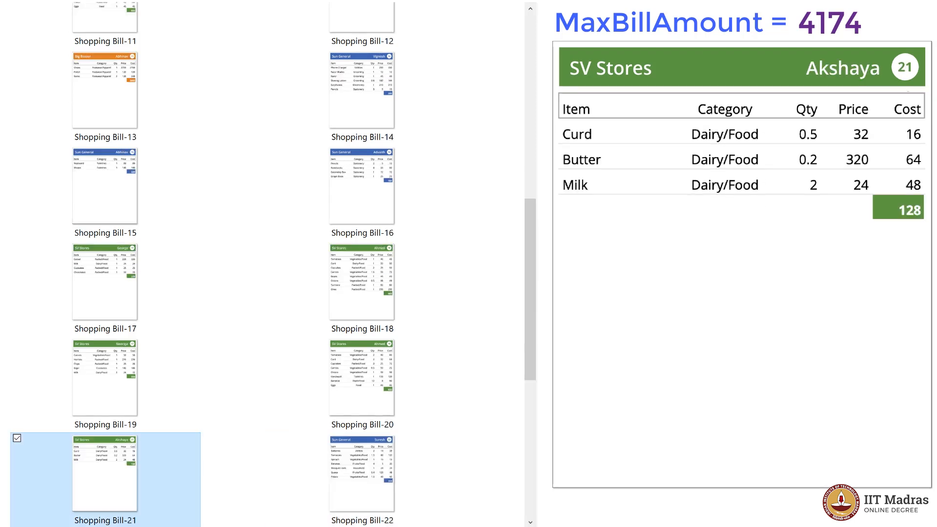
left_click(361, 475)
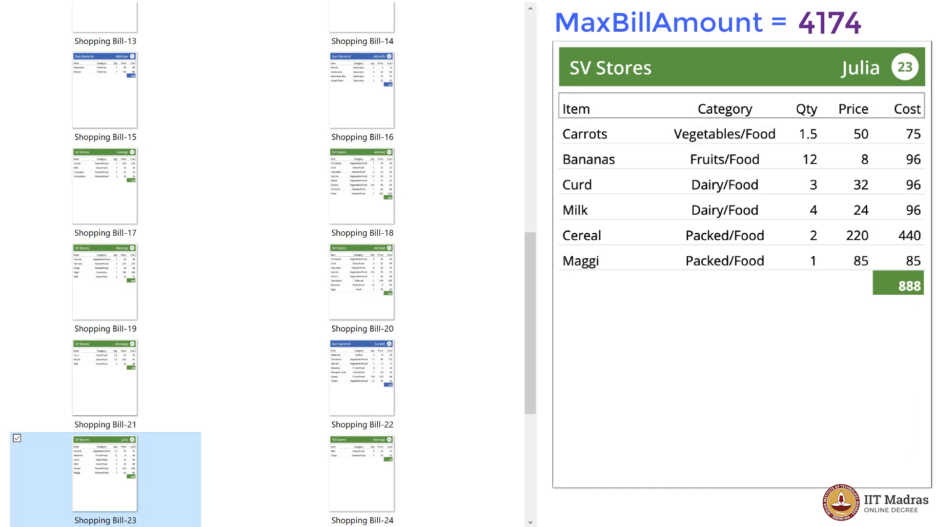
scroll("down", 3)
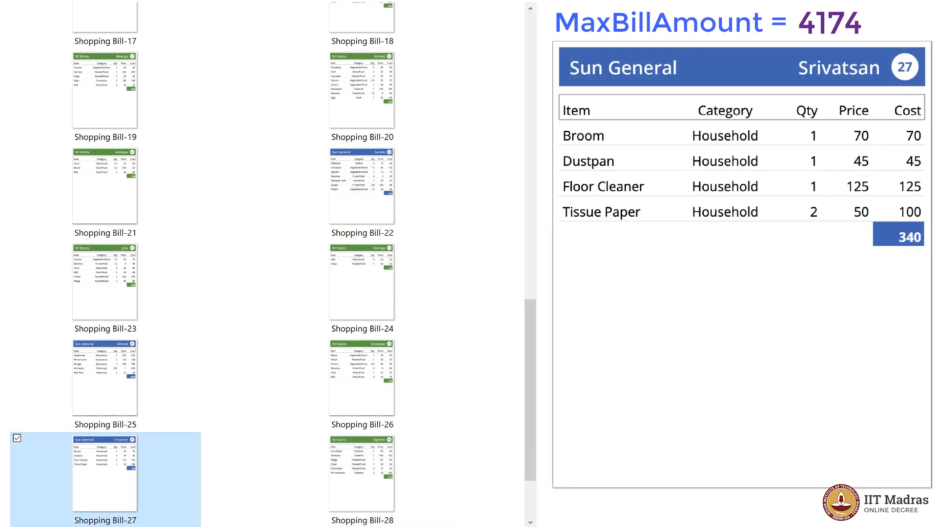
left_click(361, 474)
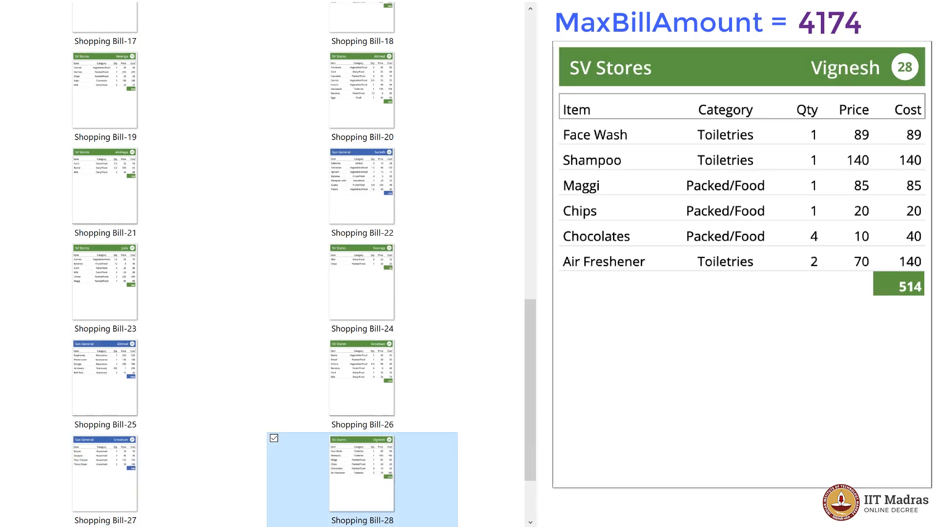